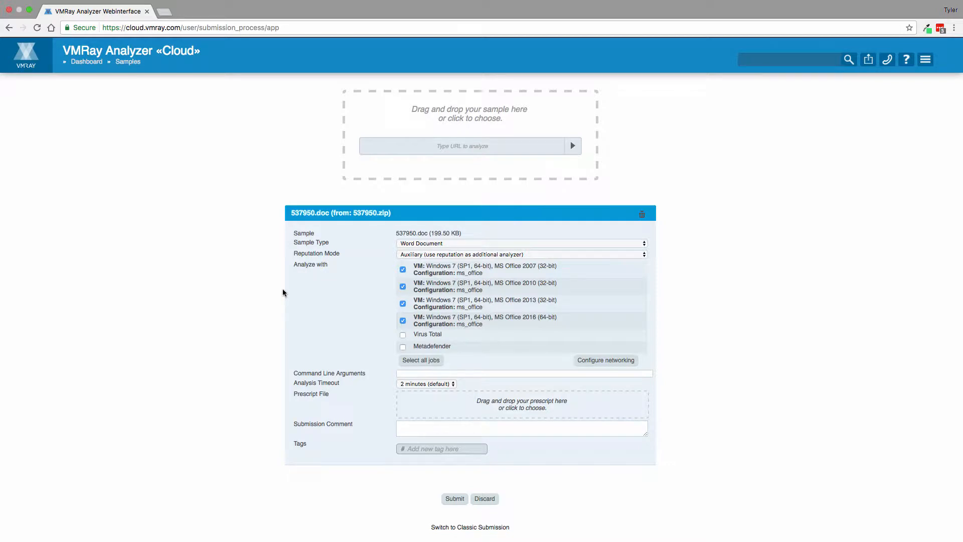
pyautogui.moveTo(390, 342)
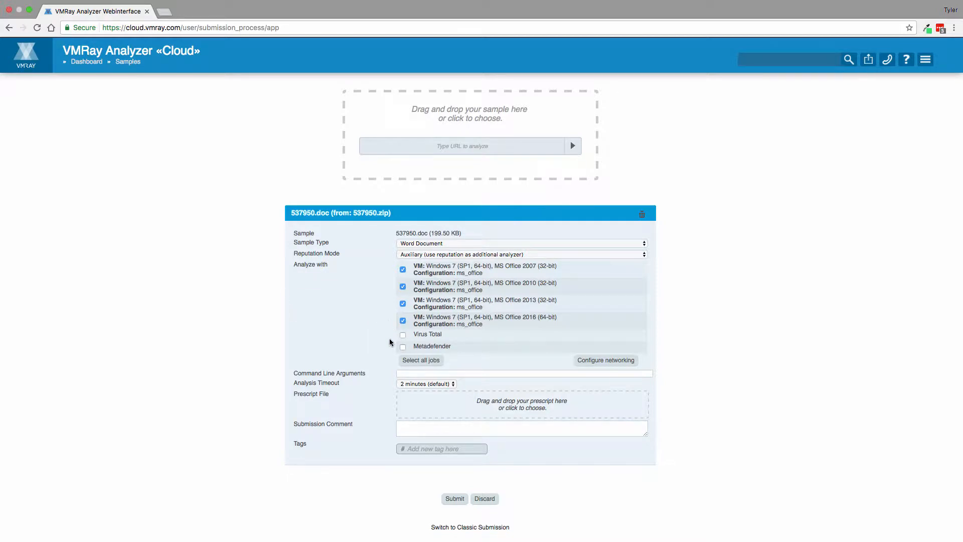
# Enable the Virus Total check for 537950.doc and scroll down to the Submit button
pyautogui.click(403, 334)
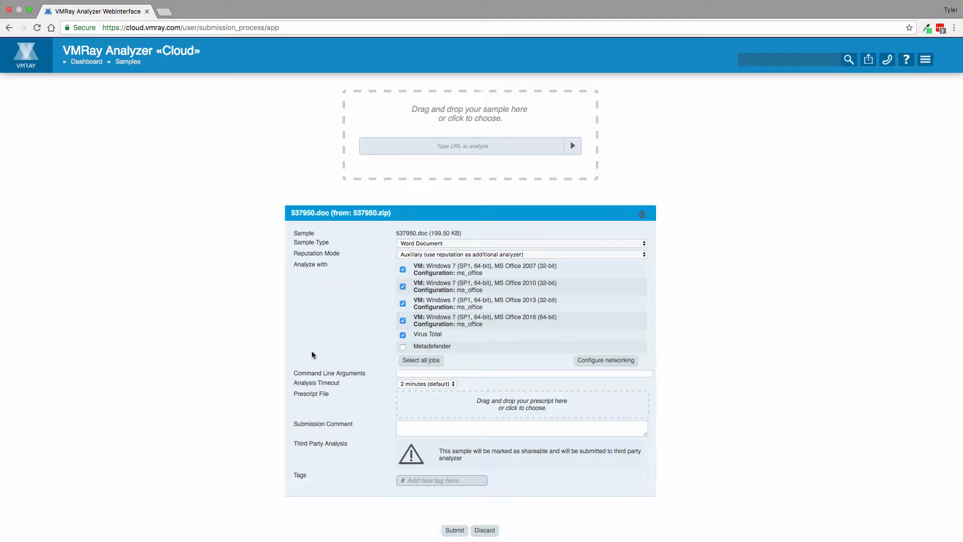
pyautogui.scroll(-3)
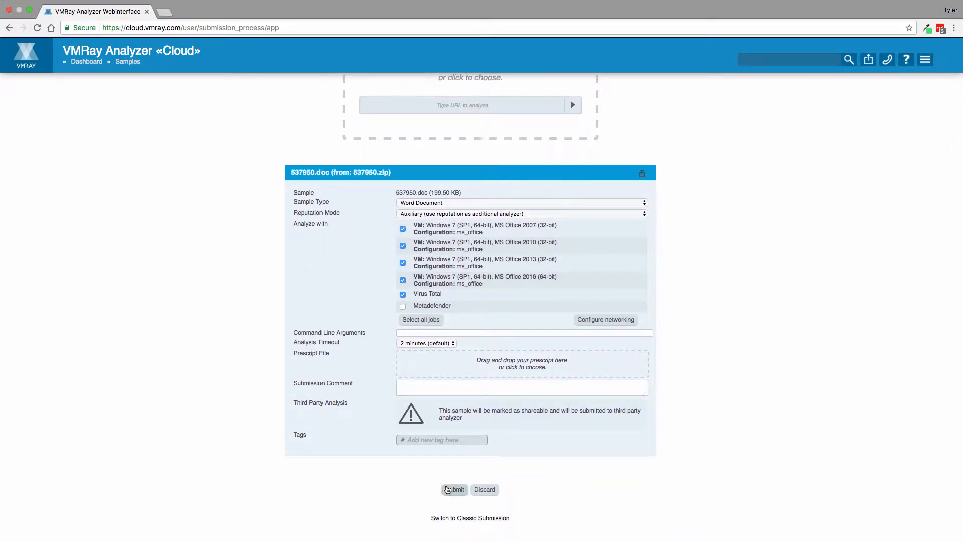
# Submit 537950.doc and follow job #838731 in the live Word VM until analysis #839399 finishes
pyautogui.click(455, 490)
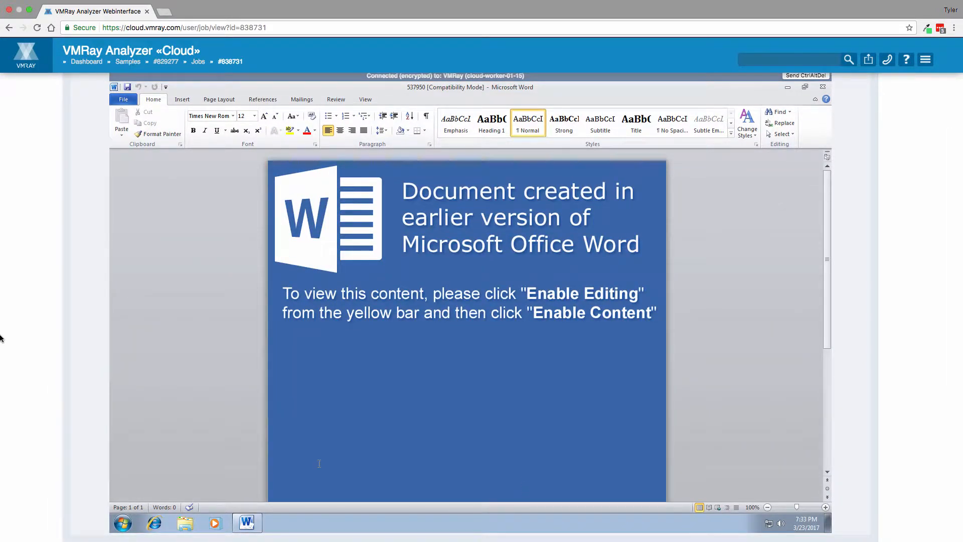
pyautogui.click(430, 227)
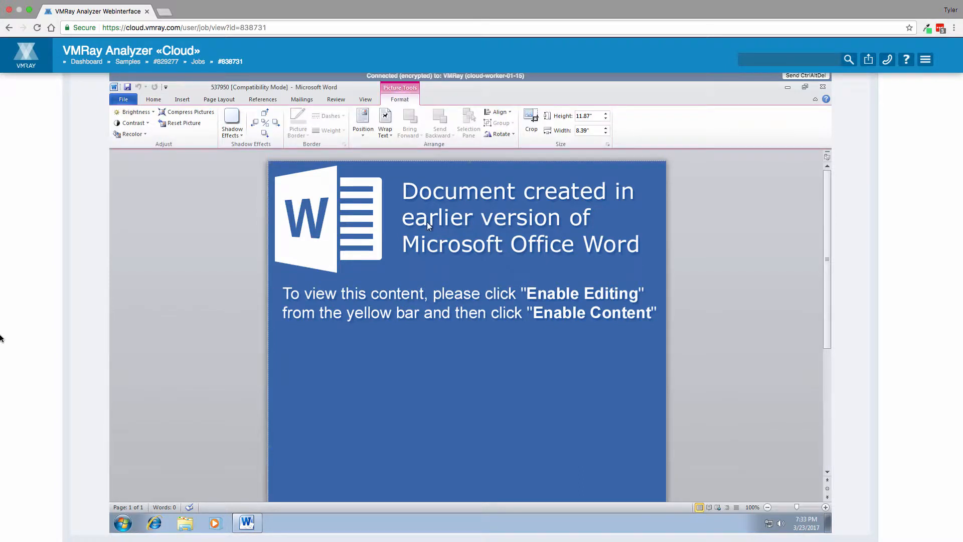
pyautogui.moveTo(507, 272)
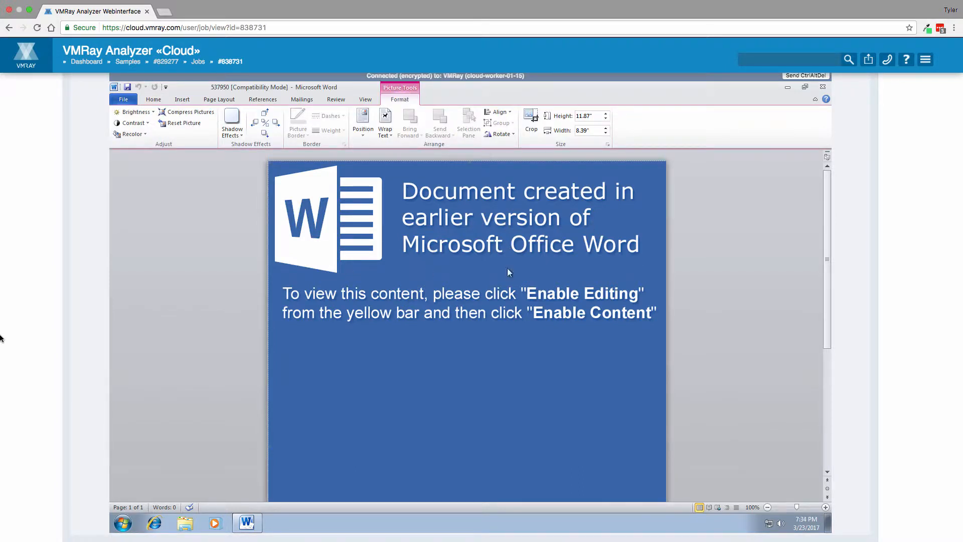
pyautogui.click(823, 86)
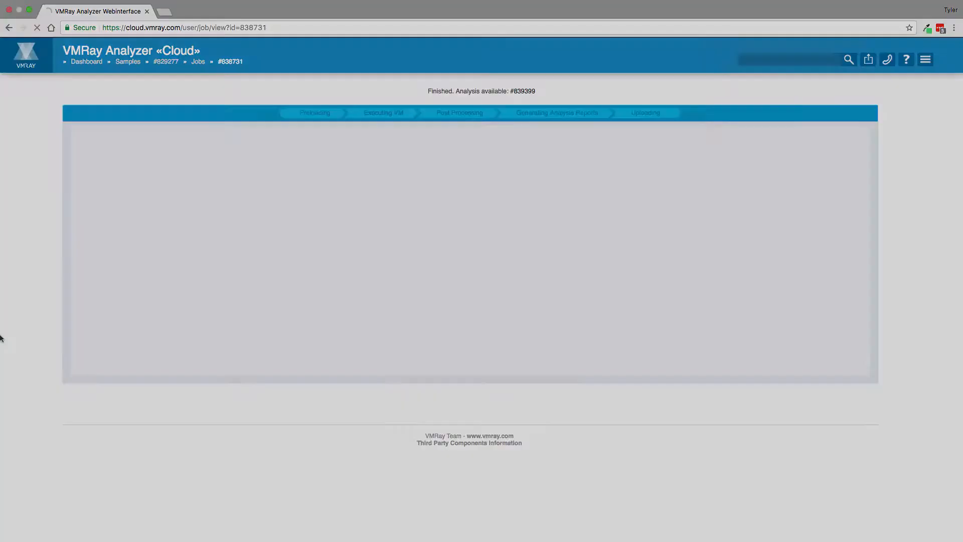
# Open sample #829277's overview and scroll down to its Analyses table
pyautogui.click(166, 61)
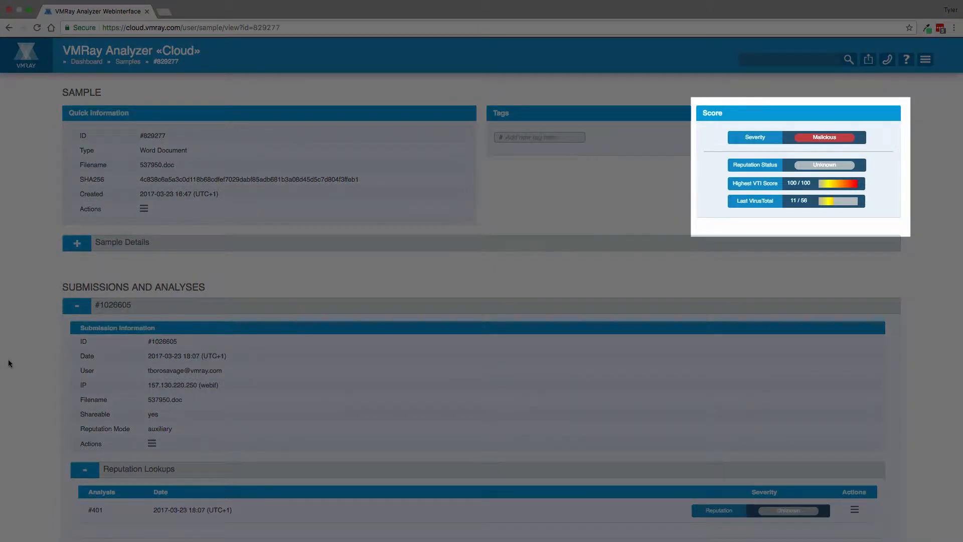
pyautogui.moveTo(2, 324)
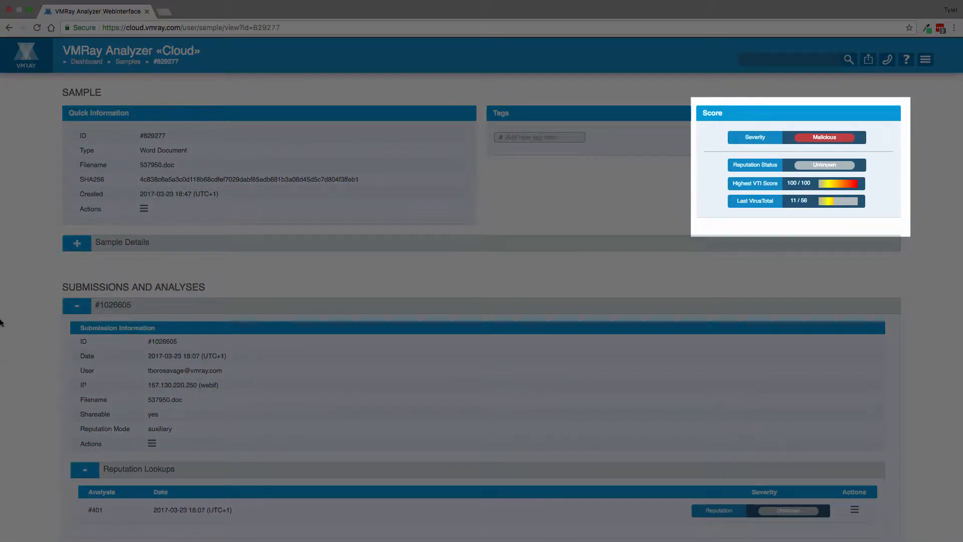
pyautogui.scroll(-3)
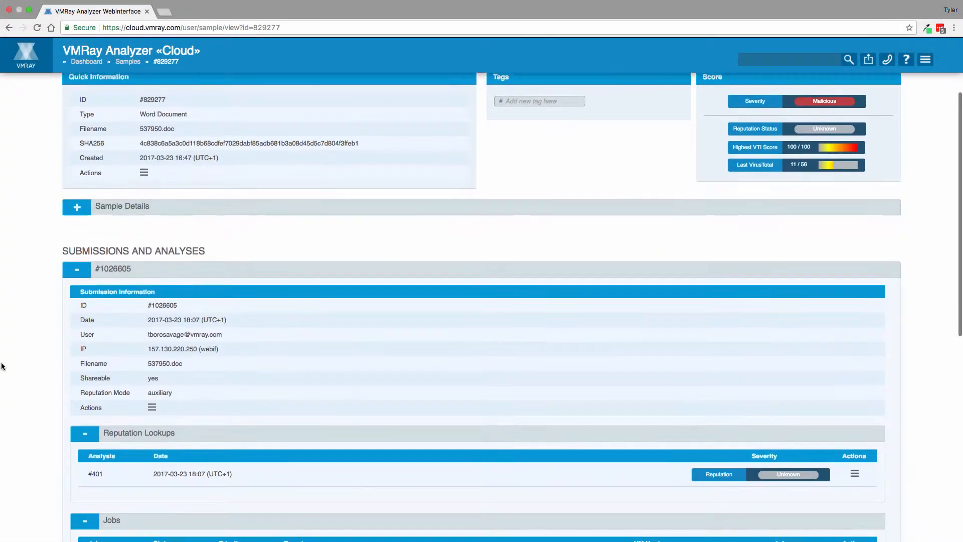
pyautogui.scroll(-3)
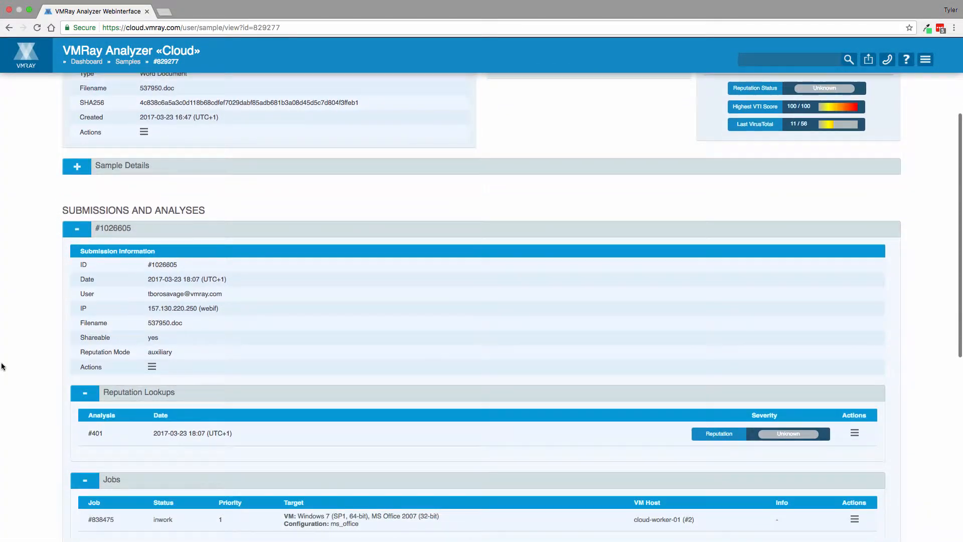
pyautogui.scroll(-3)
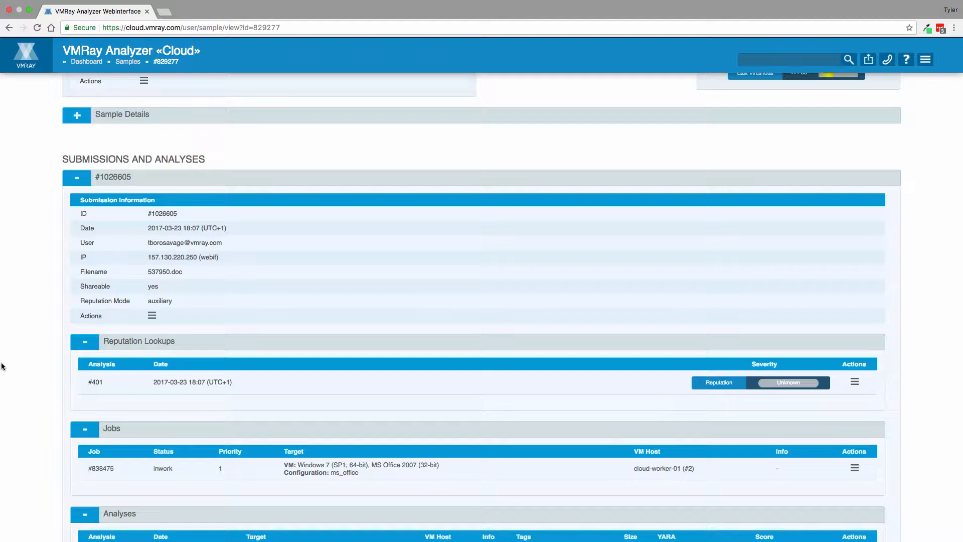
pyautogui.scroll(-3)
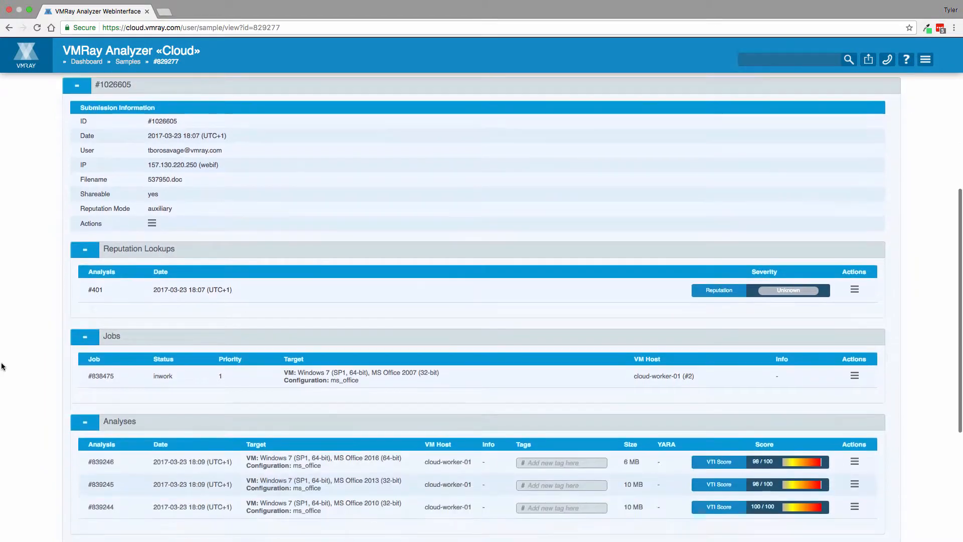
pyautogui.scroll(-3)
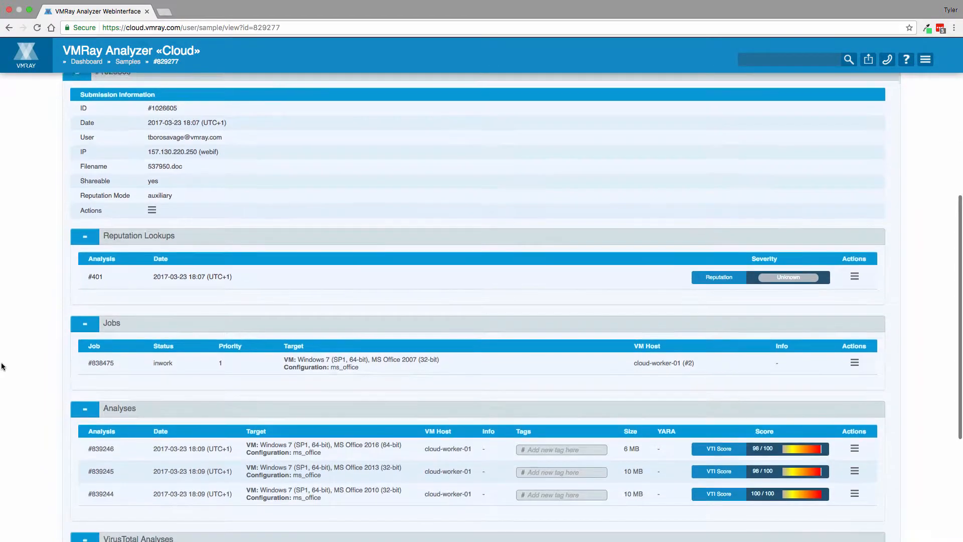
pyautogui.scroll(-3)
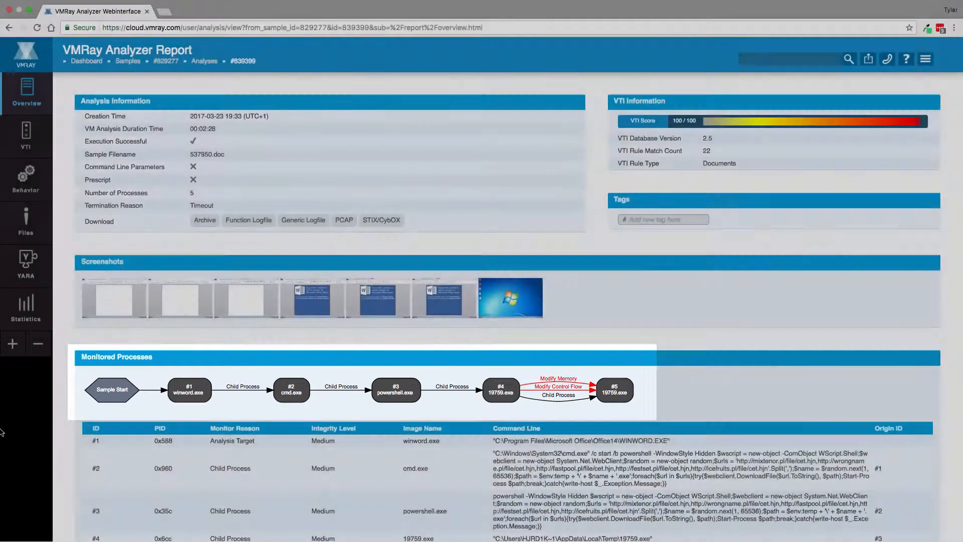
# Scroll the analysis #839399 Overview to Monitored Processes, then switch to the VTI section
pyautogui.scroll(-3)
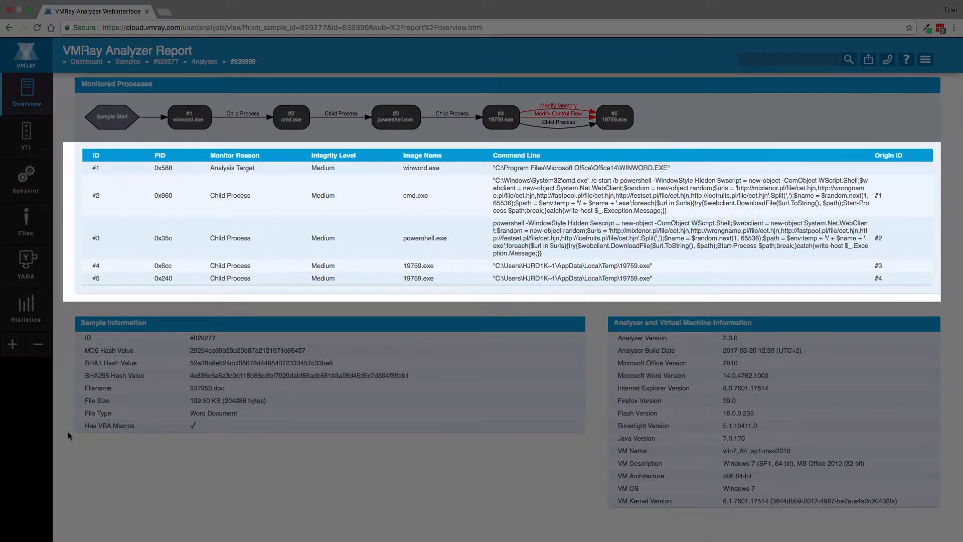
pyautogui.click(25, 137)
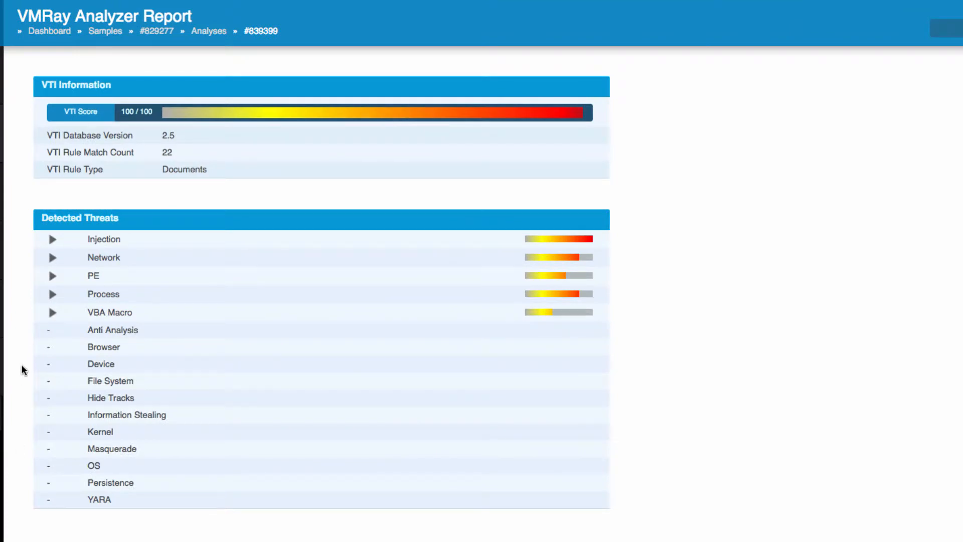
# Expand Injection's memory-write details and Network's Download data to reveal the downloaded URL
pyautogui.click(52, 239)
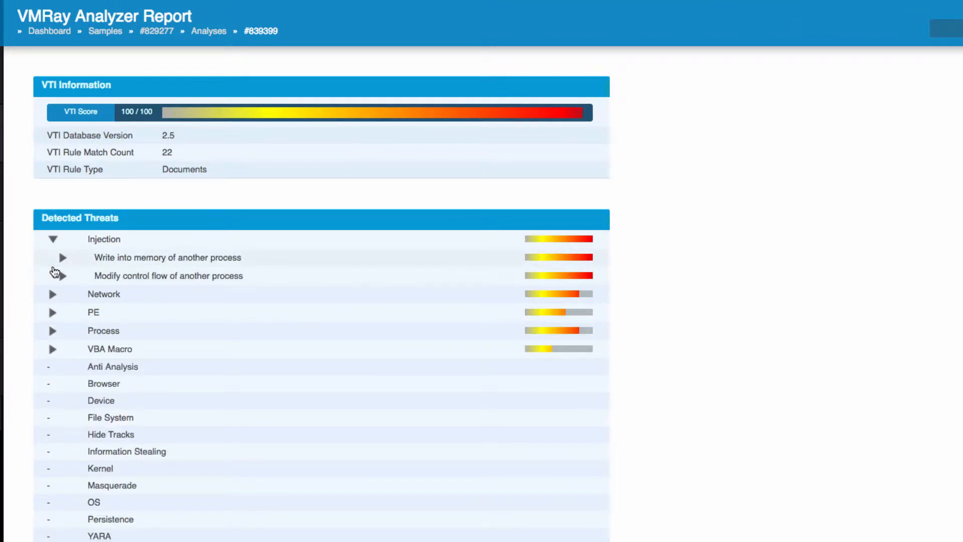
pyautogui.click(61, 257)
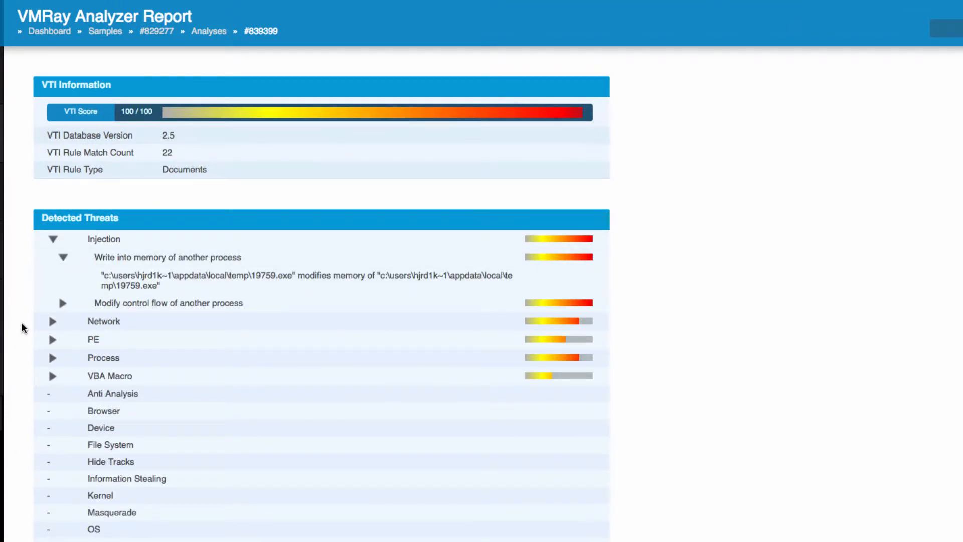
pyautogui.click(52, 320)
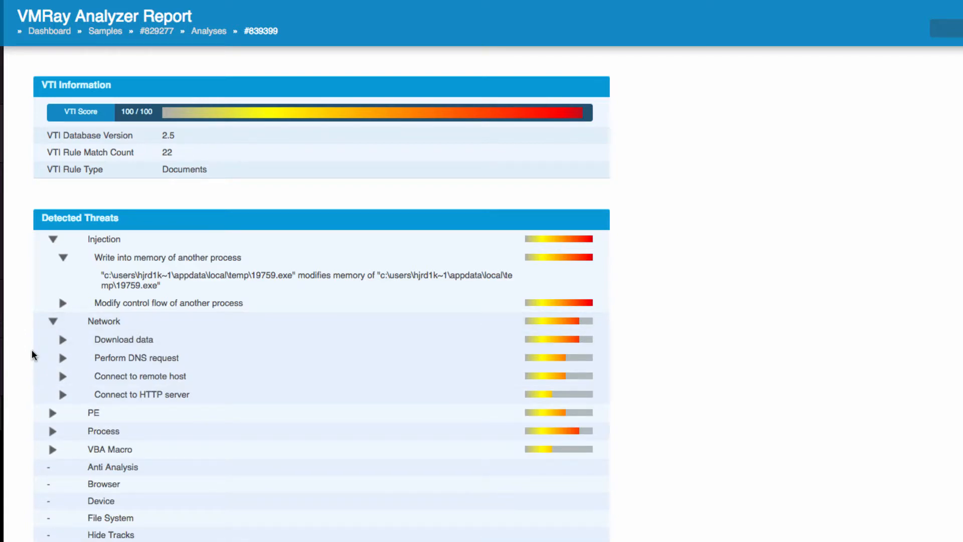
pyautogui.click(62, 339)
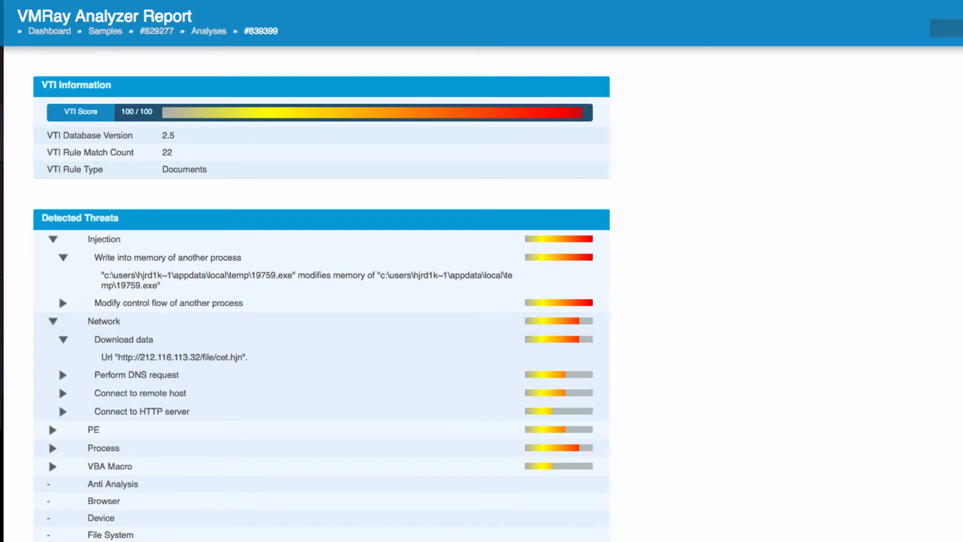